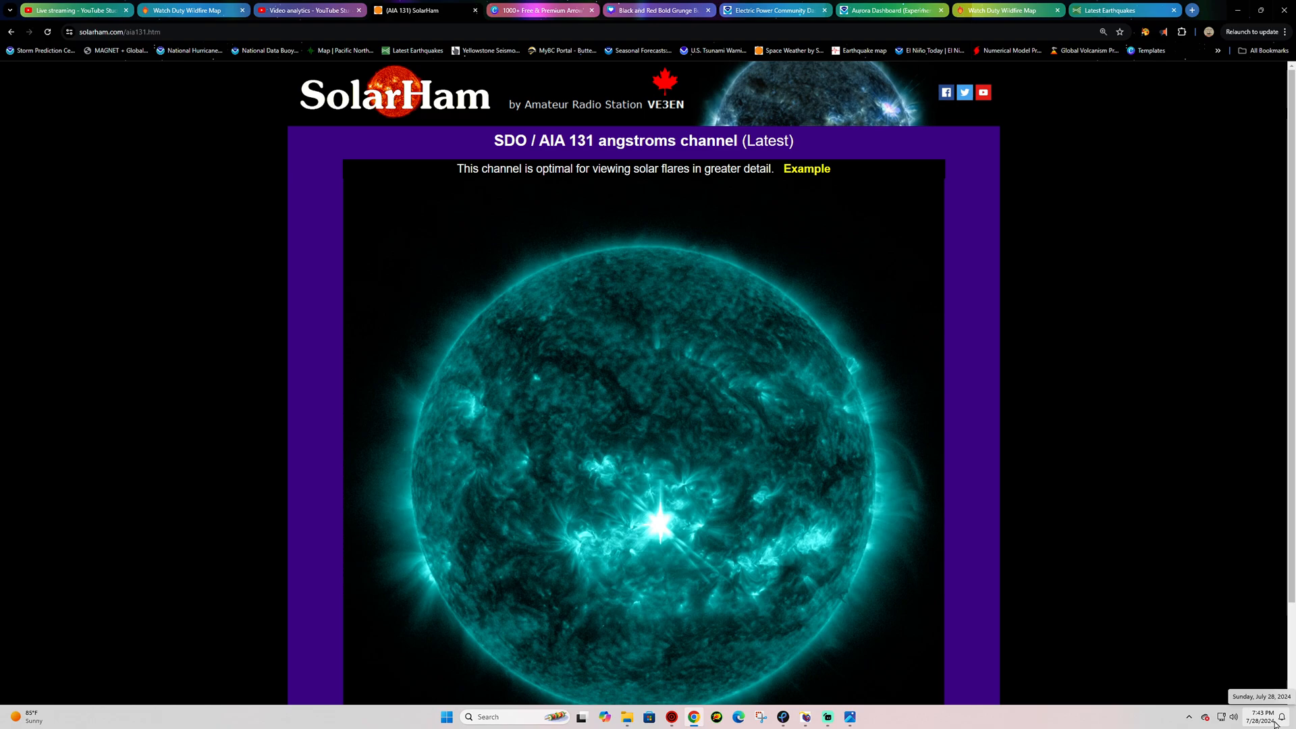
mouse_move(626, 519)
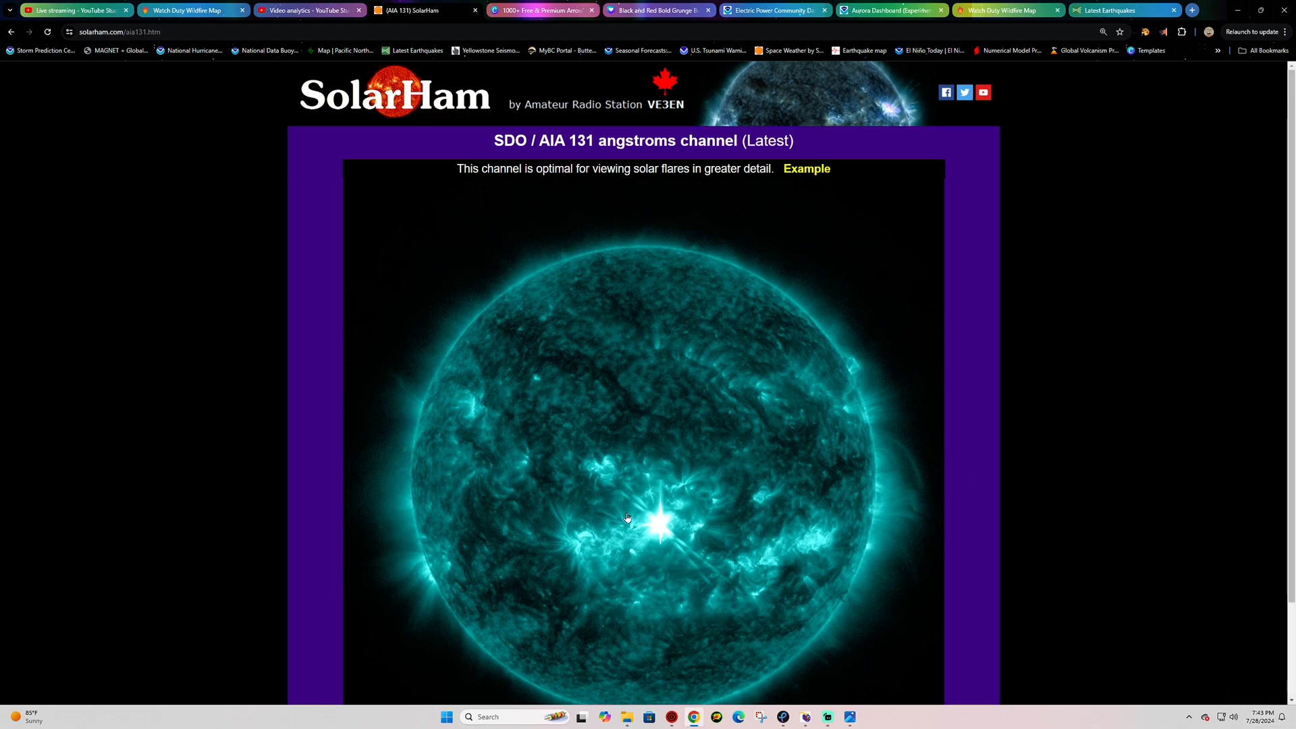
scroll(down, 3)
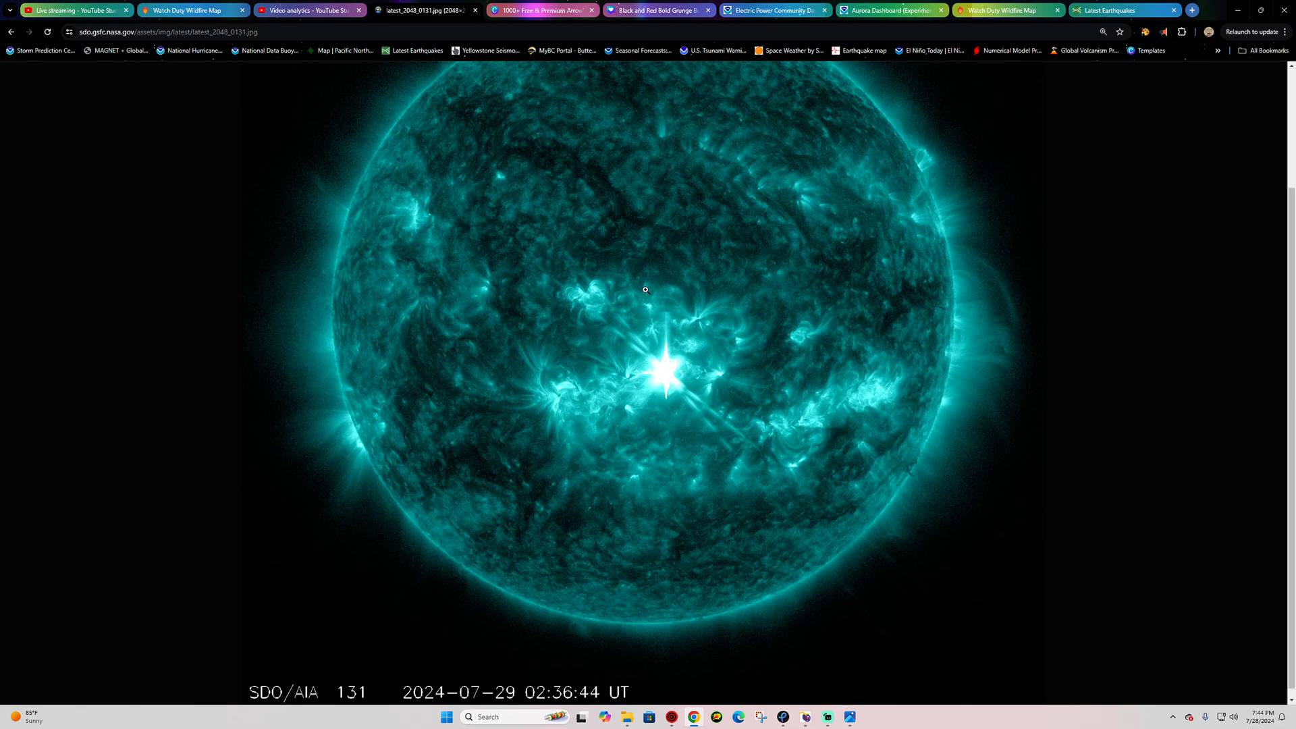
- Switch to the Watch Duty wildfire map showing the Clark 900 Fire details
scroll(down, 3)
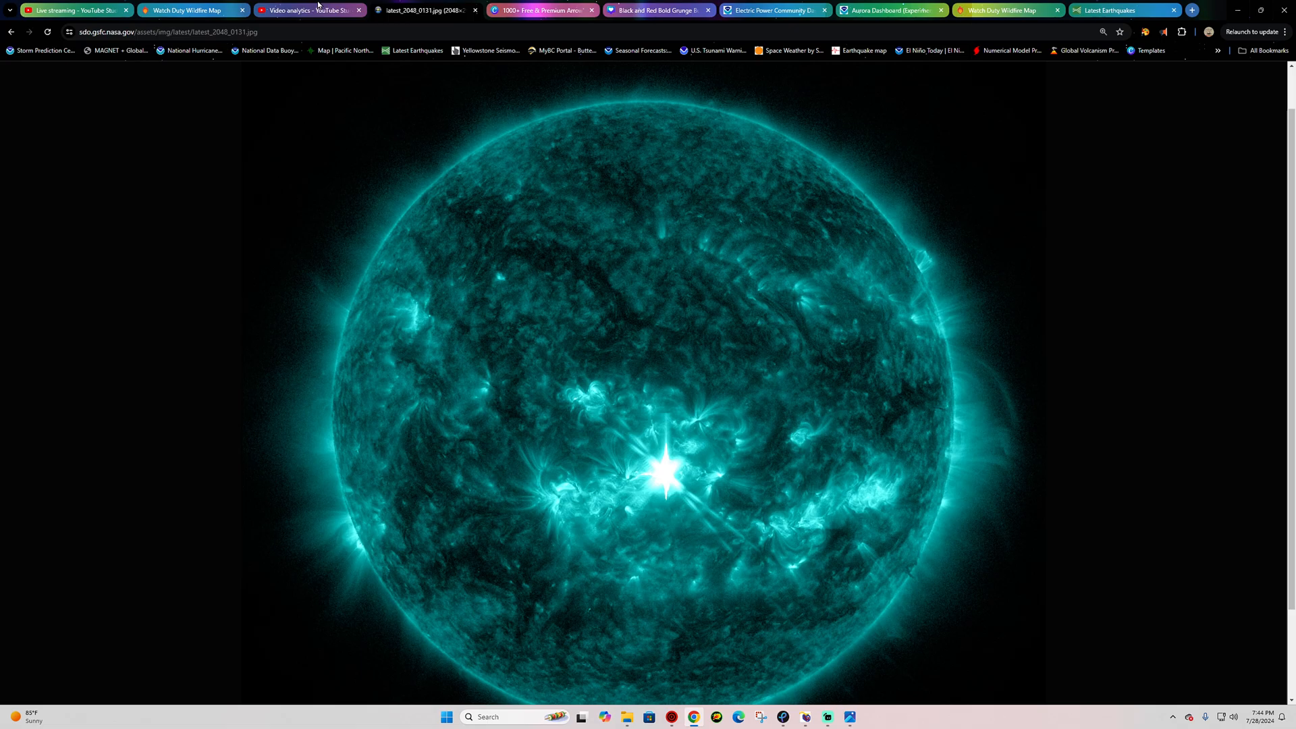
click(191, 9)
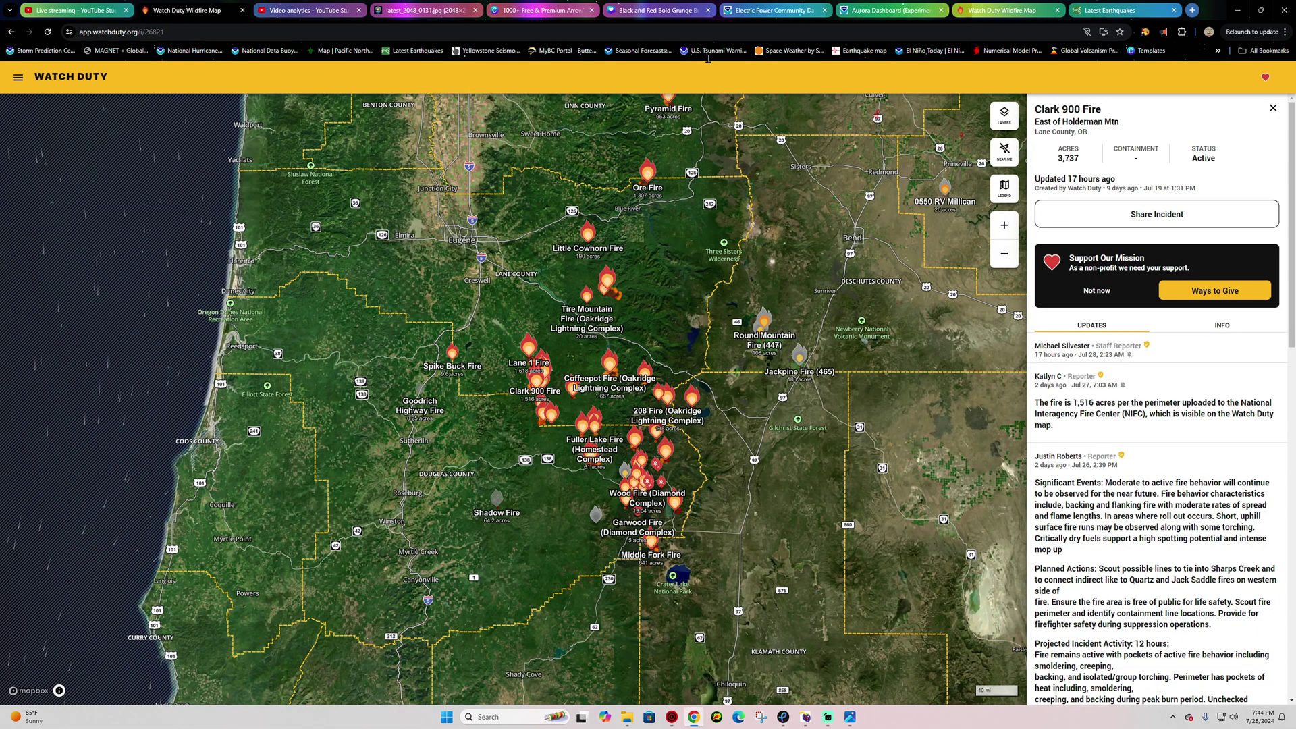
- Return to the SolarHam space weather home page listing the X1.1 current flare
click(193, 10)
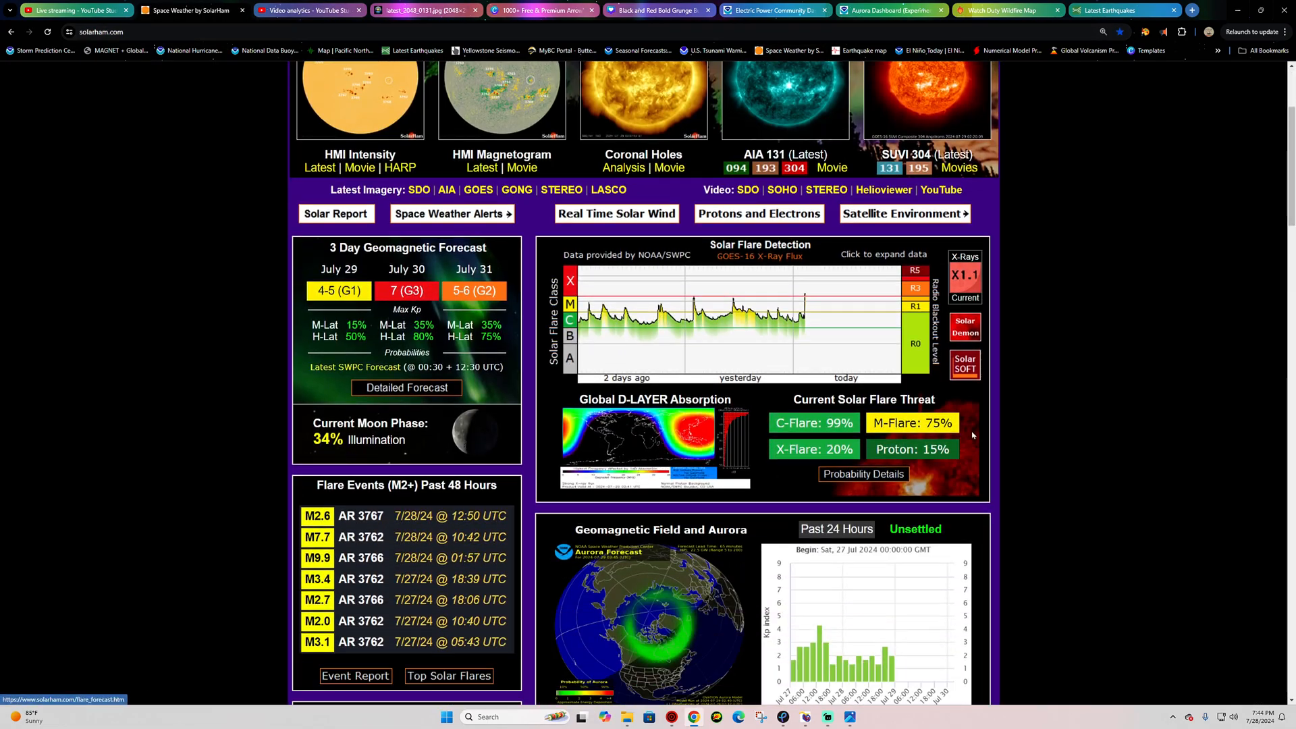
mouse_move(976, 309)
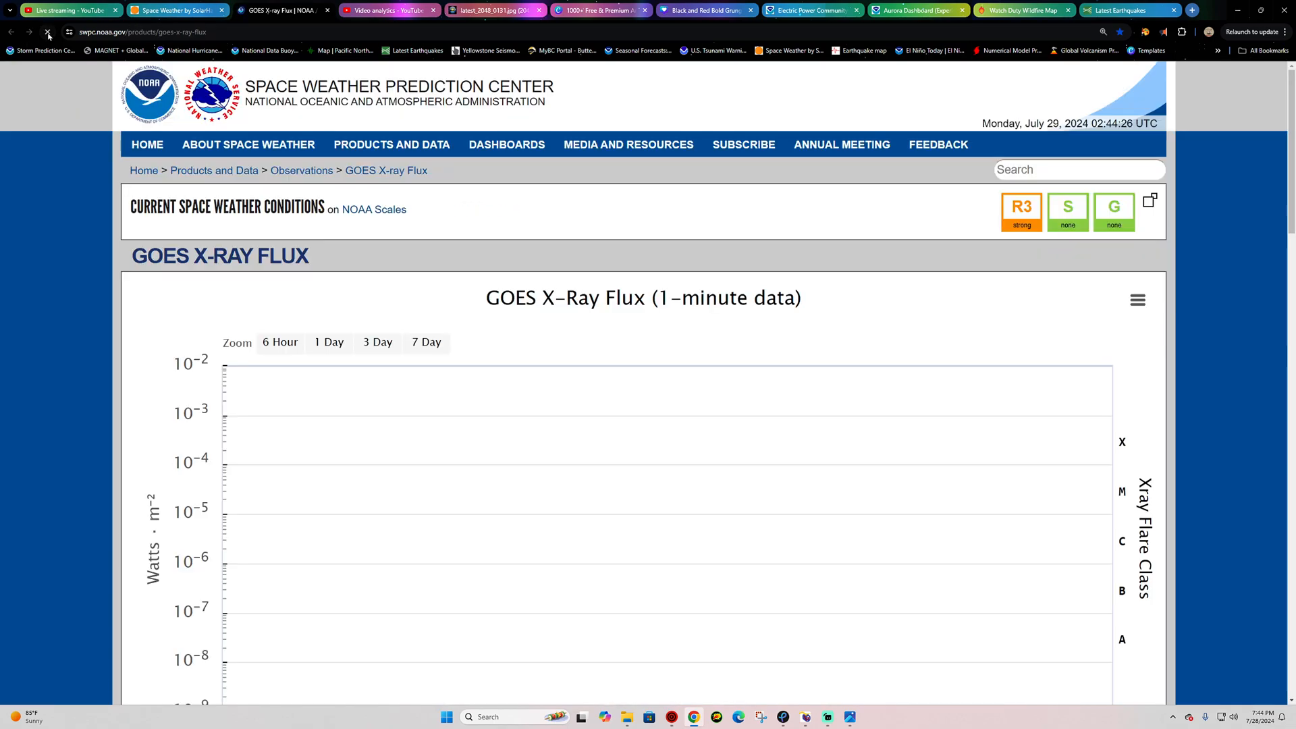
- Show the NOAA GOES X-ray flux chart at 3-day zoom with the July 29 spike
click(377, 342)
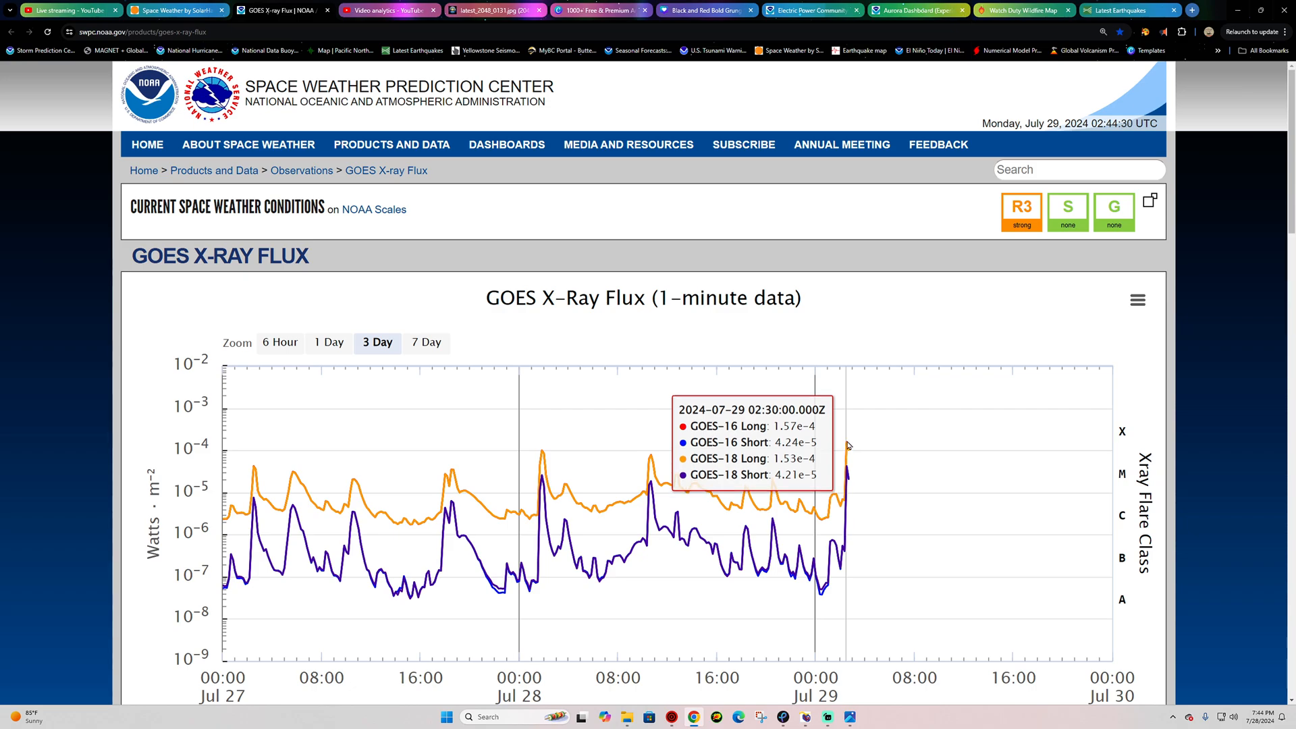
scroll(down, 3)
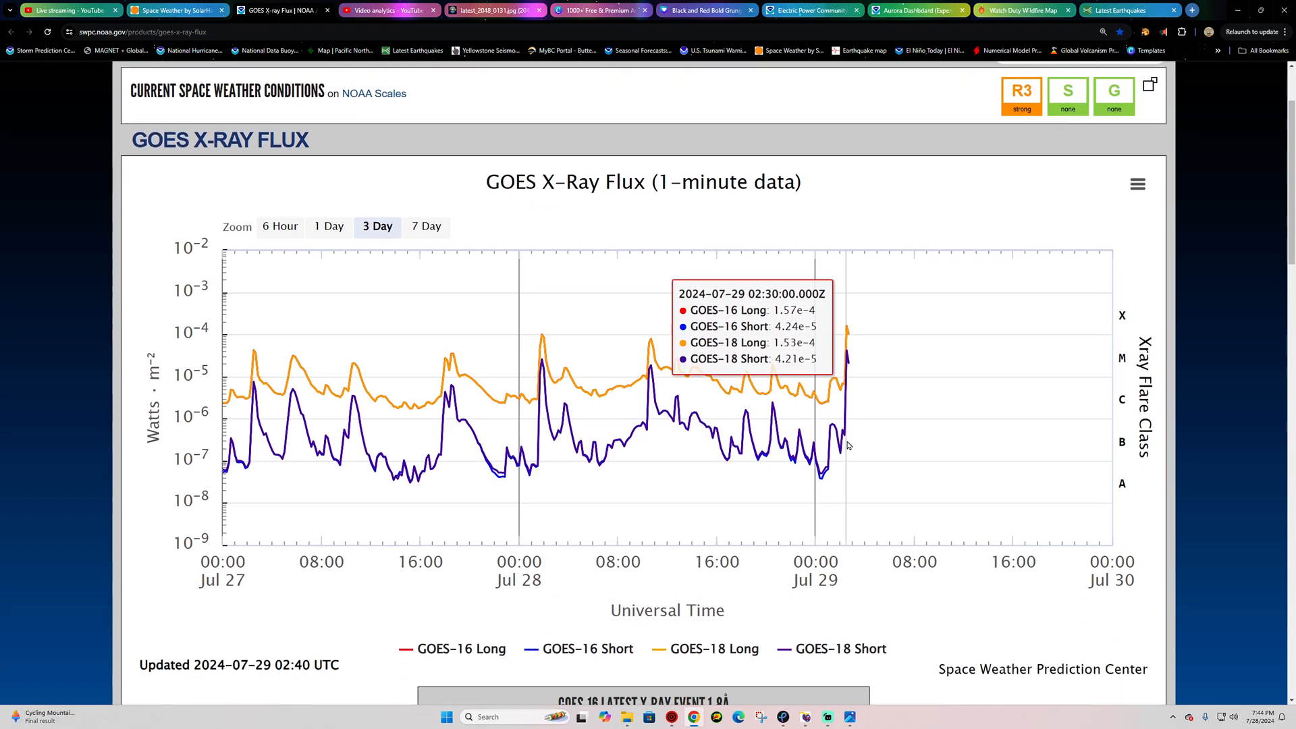
scroll(down, 3)
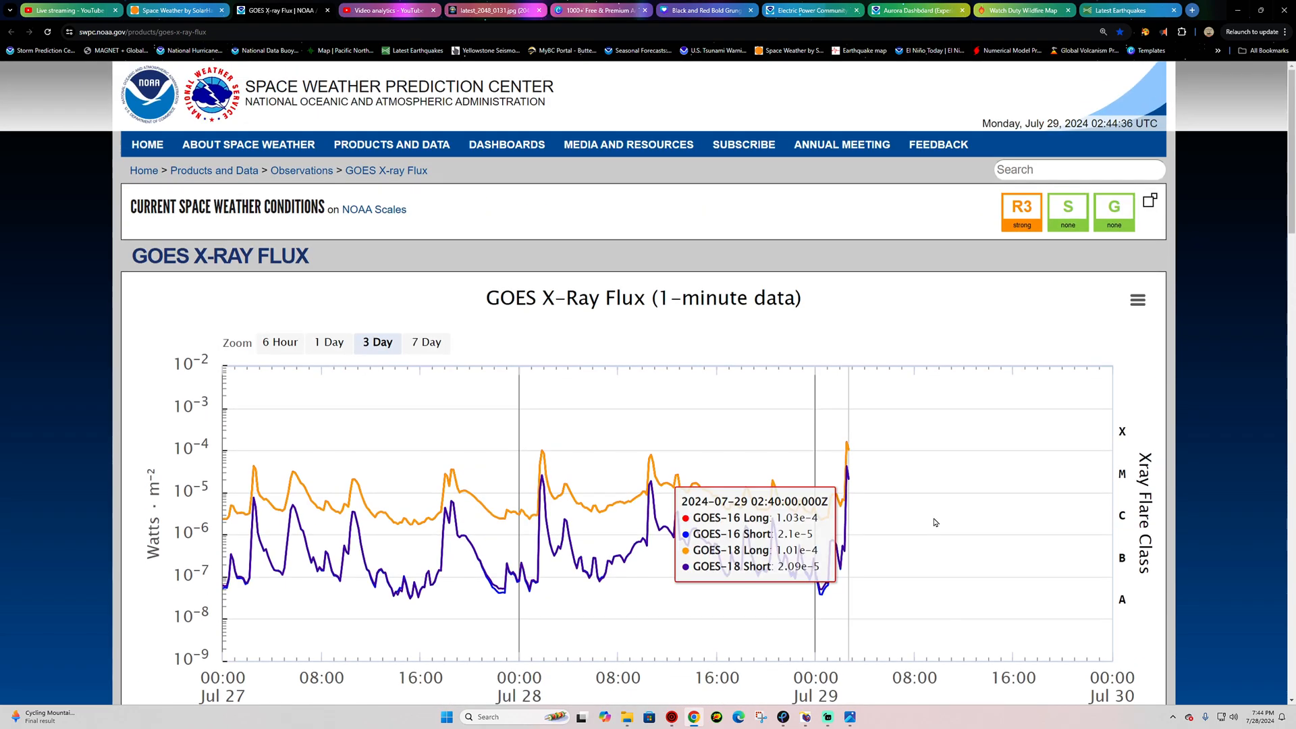
mouse_move(561, 499)
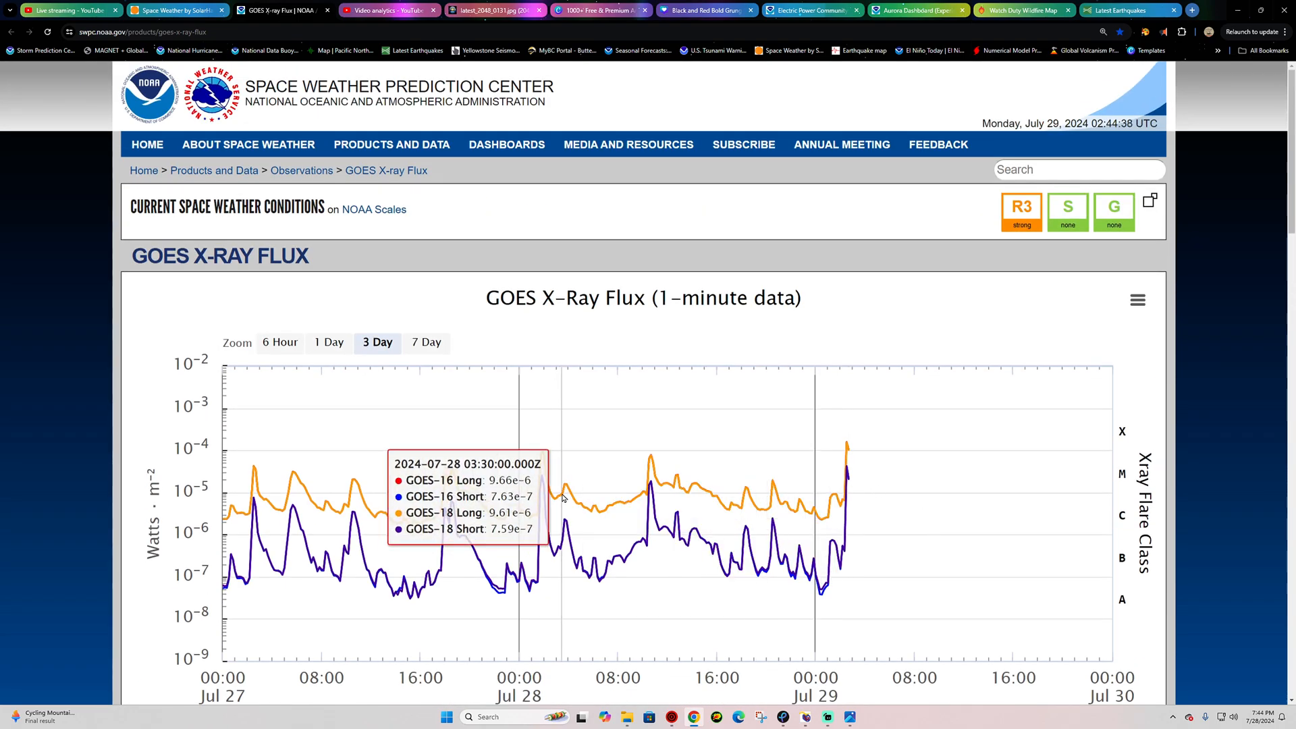
mouse_move(851, 488)
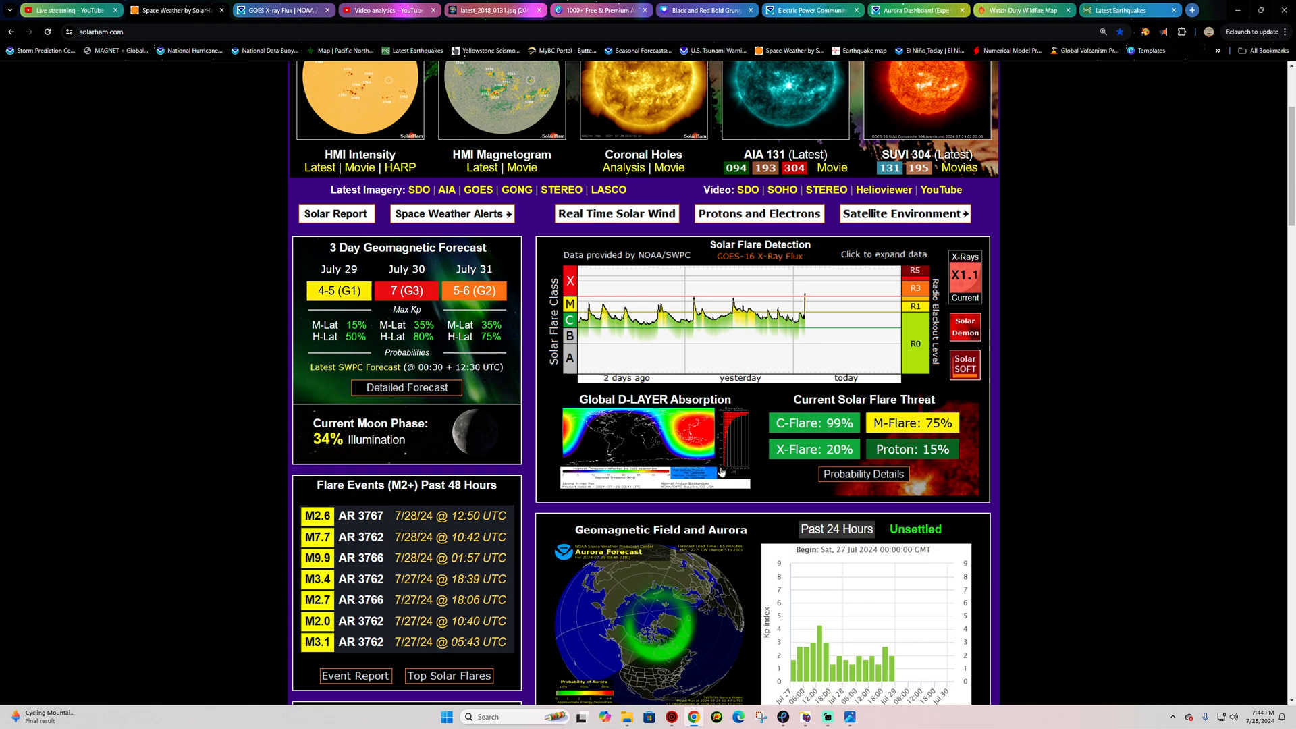
click(481, 167)
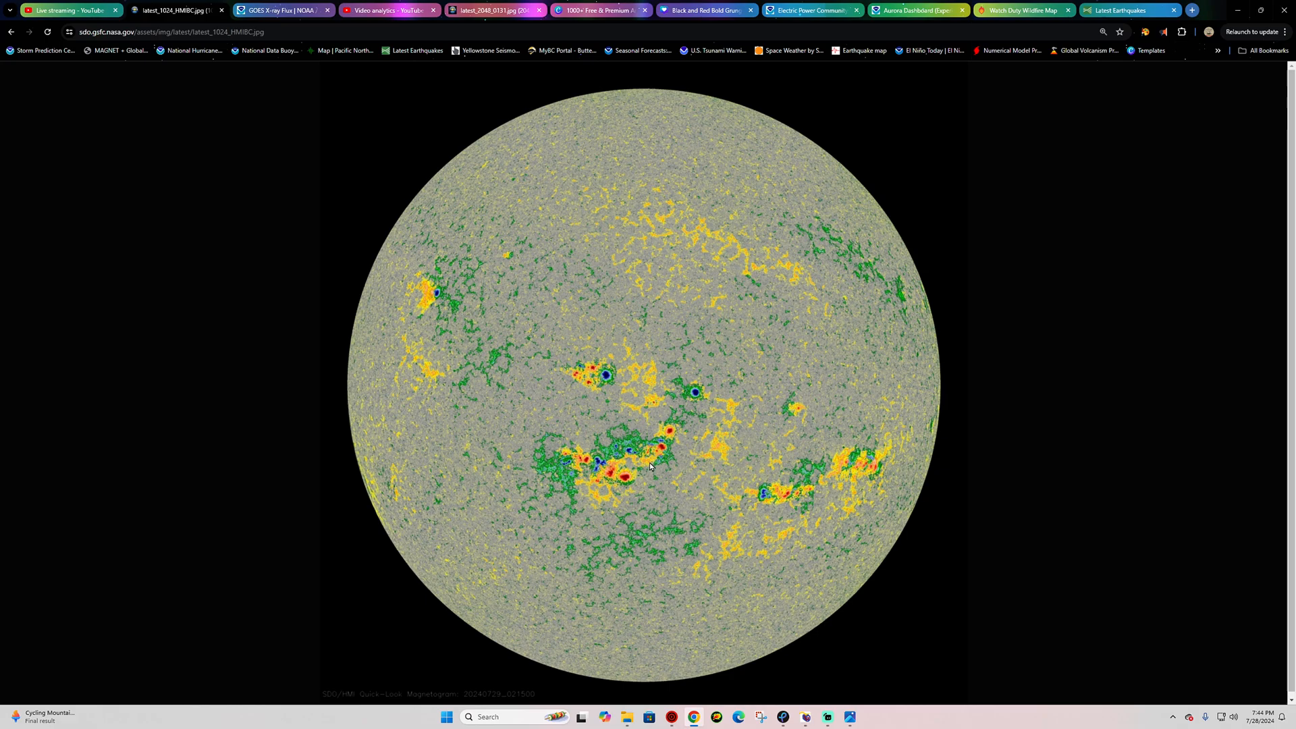
mouse_move(642, 446)
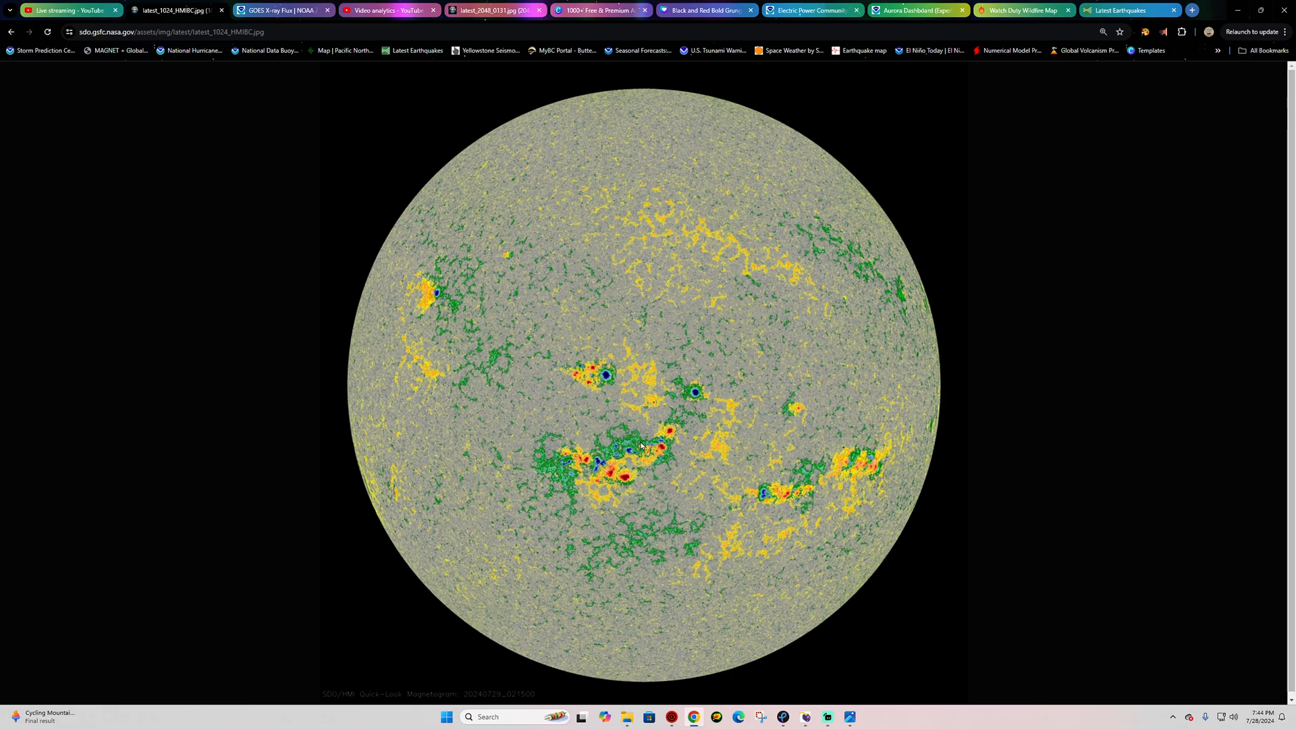
mouse_move(732, 444)
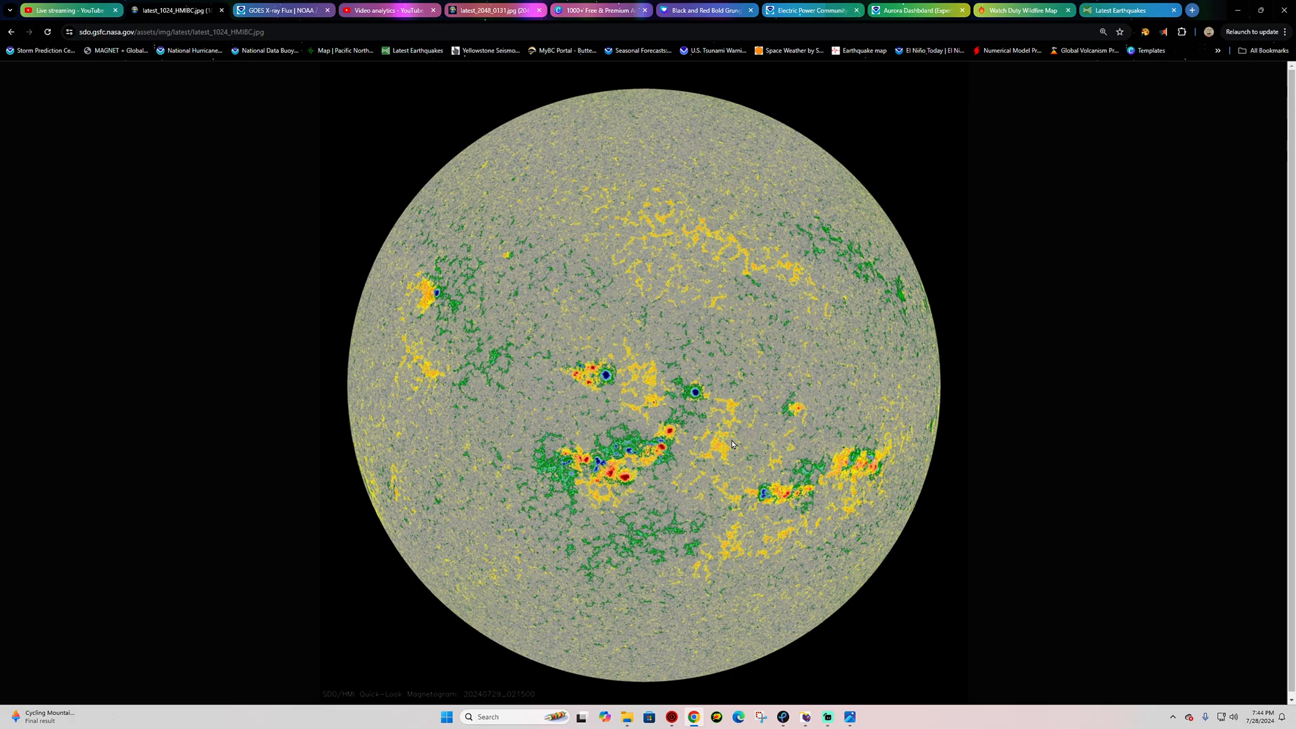
mouse_move(6, 42)
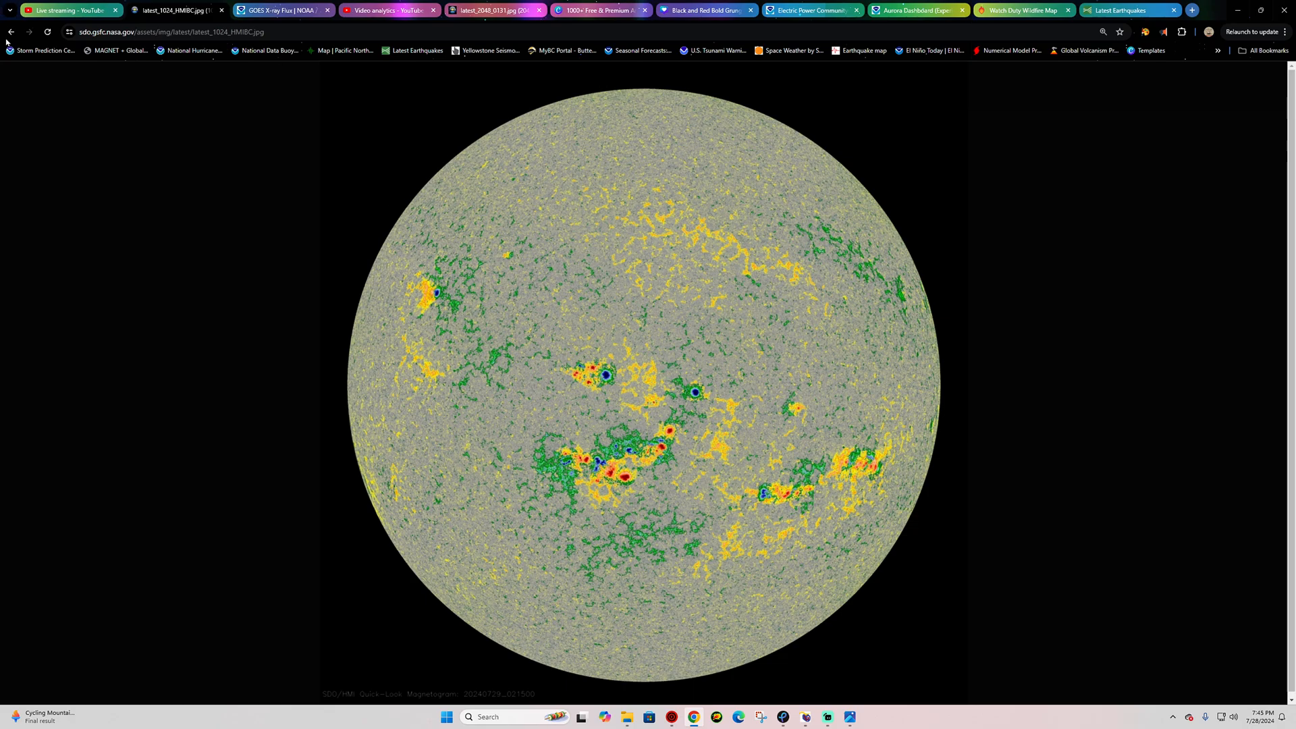
click(12, 31)
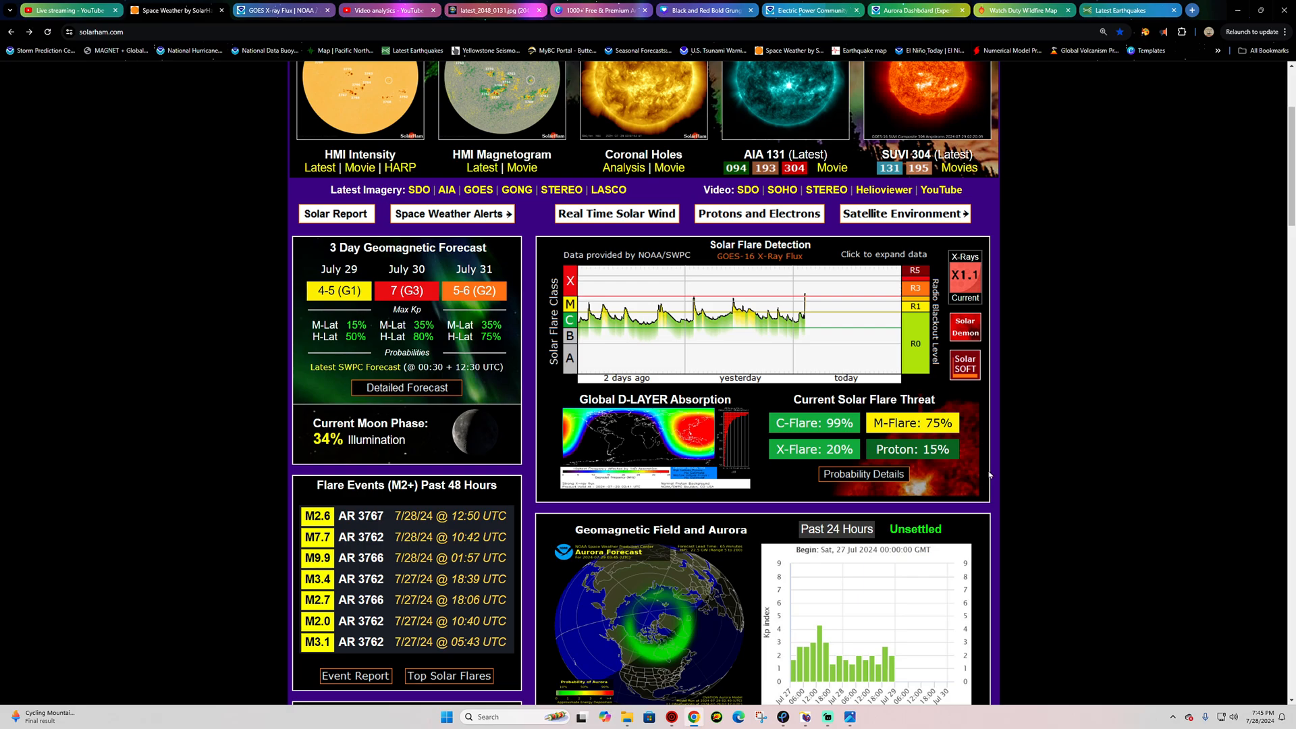
scroll(down, 3)
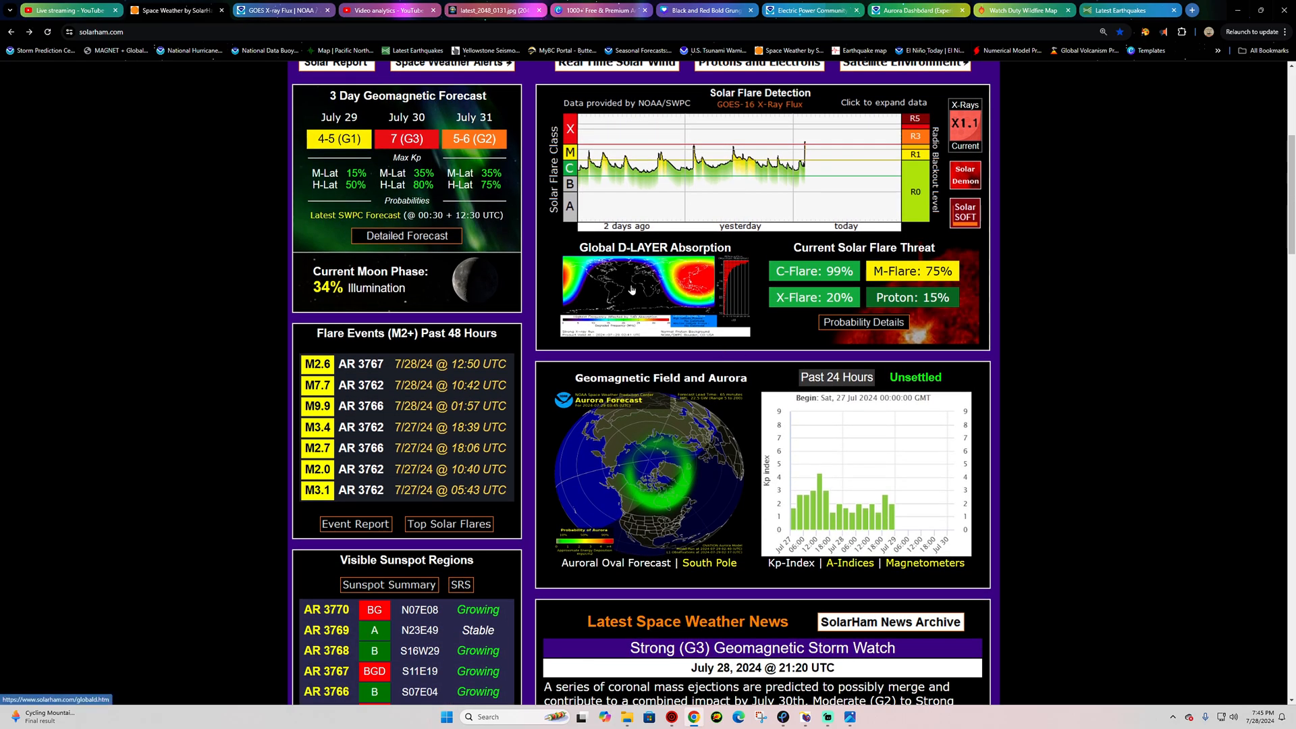
click(653, 293)
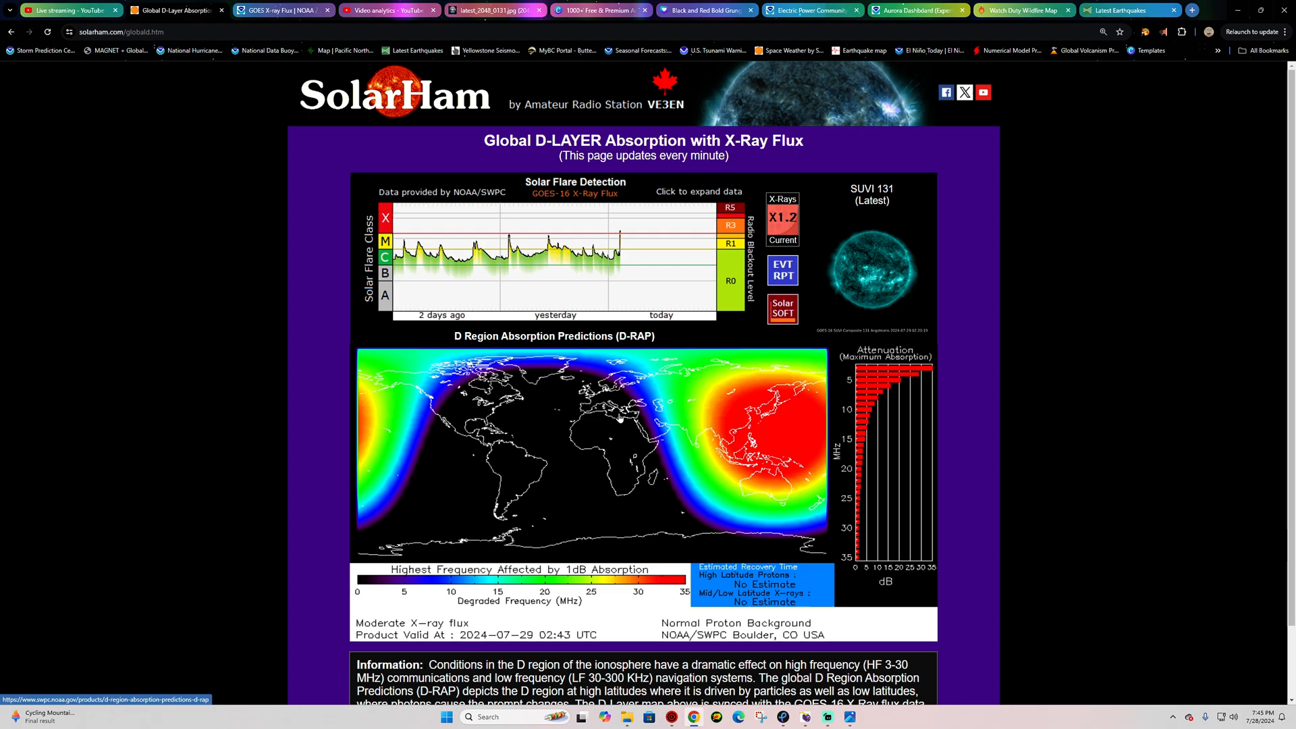
mouse_move(717, 386)
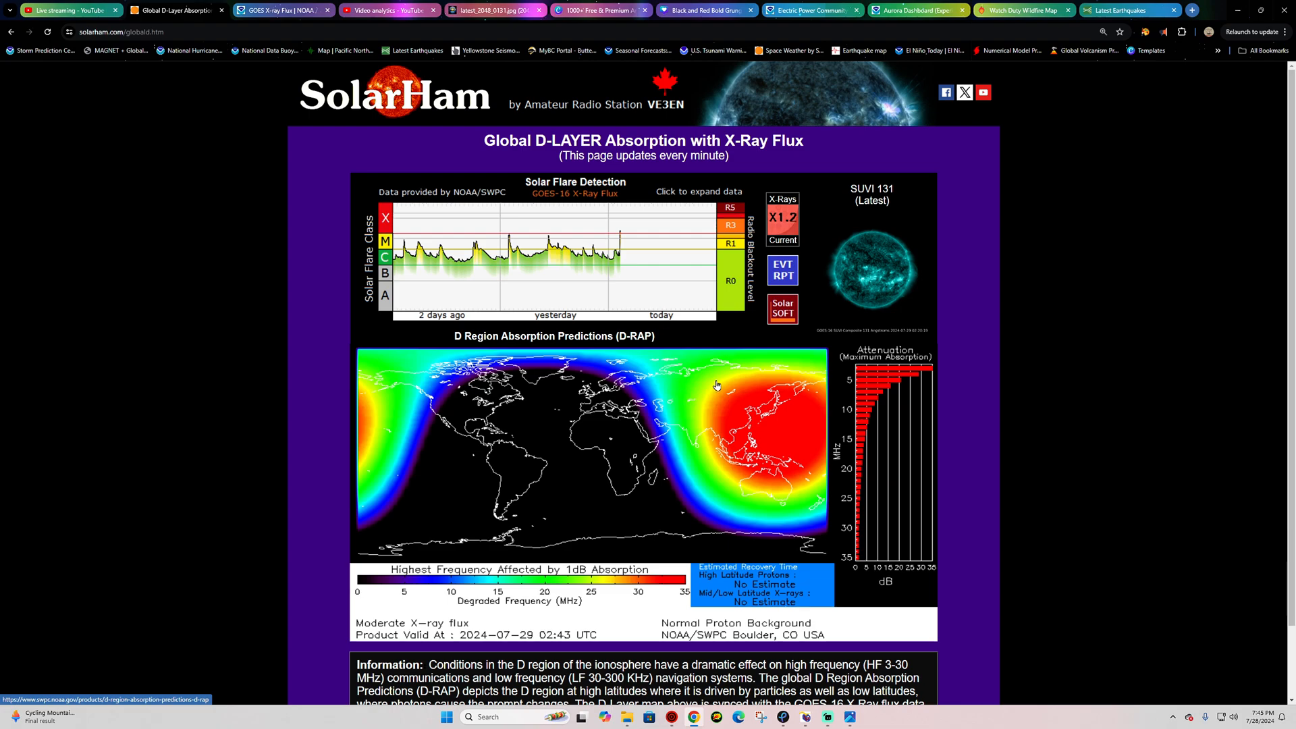
mouse_move(779, 376)
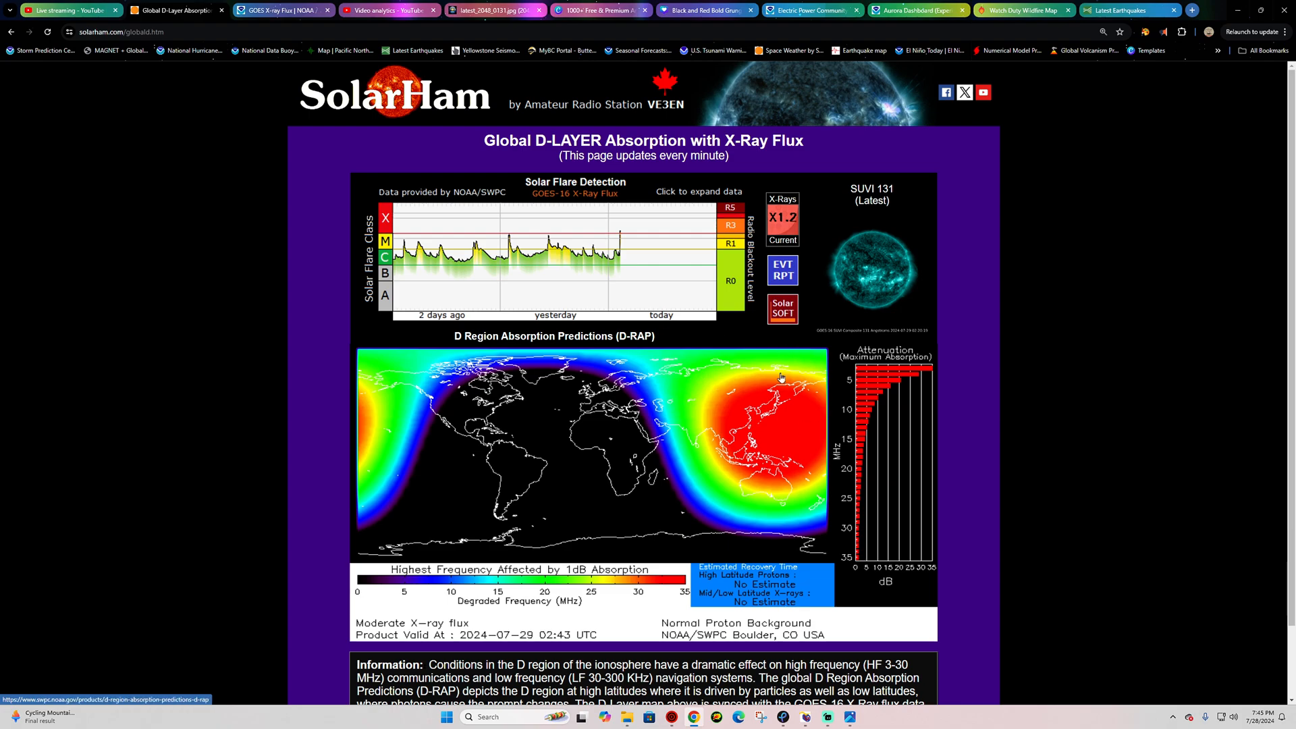
mouse_move(768, 437)
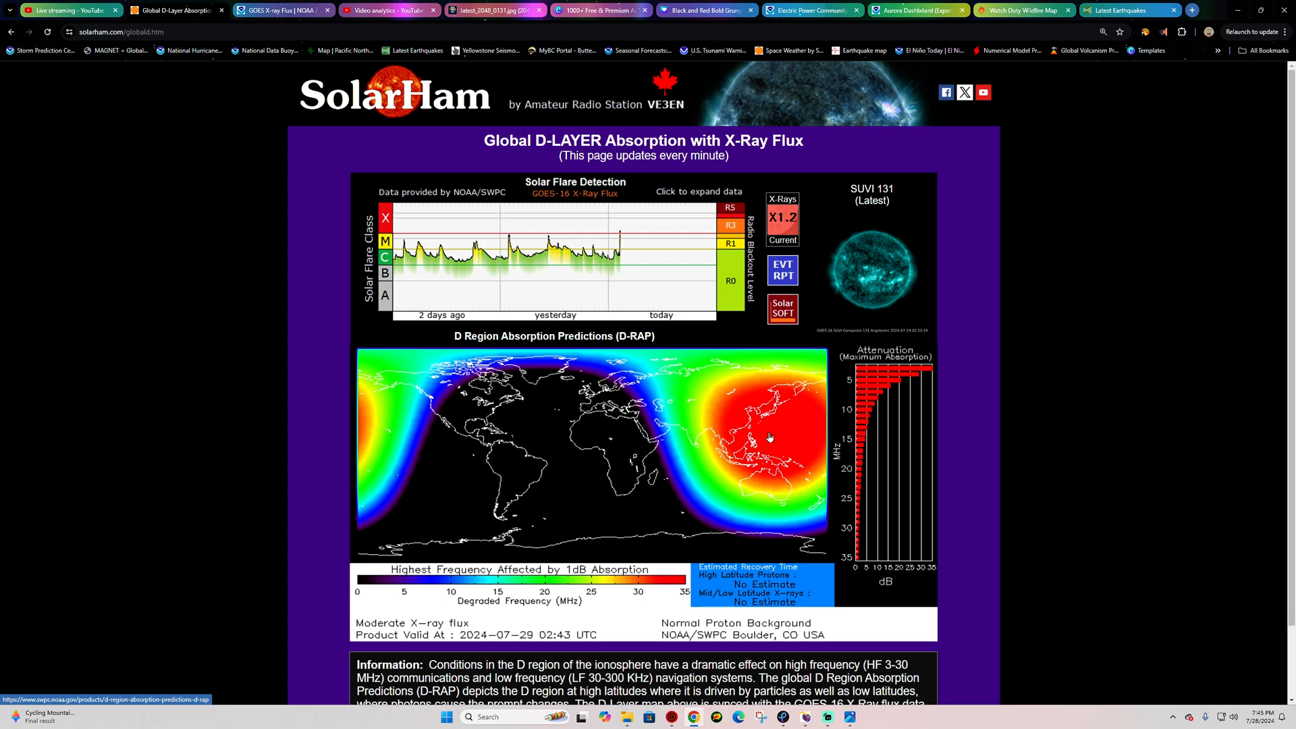
mouse_move(758, 436)
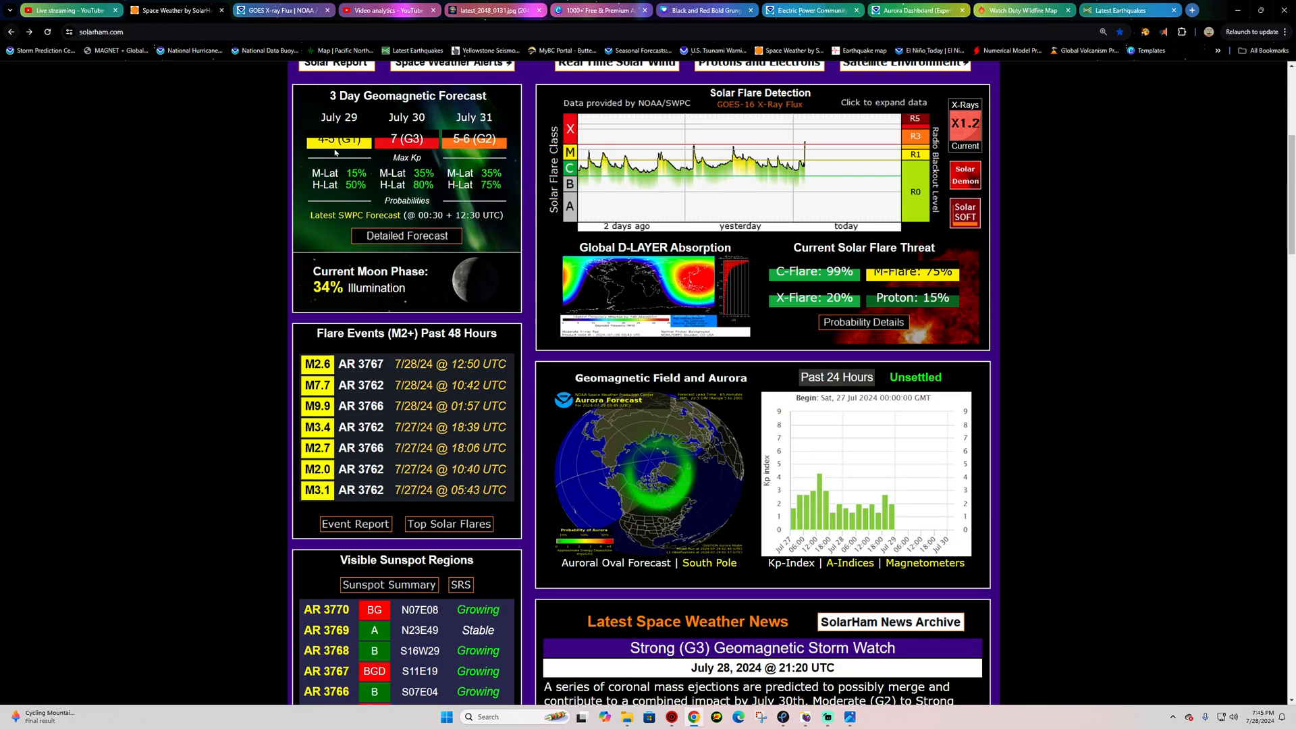
scroll(up, 3)
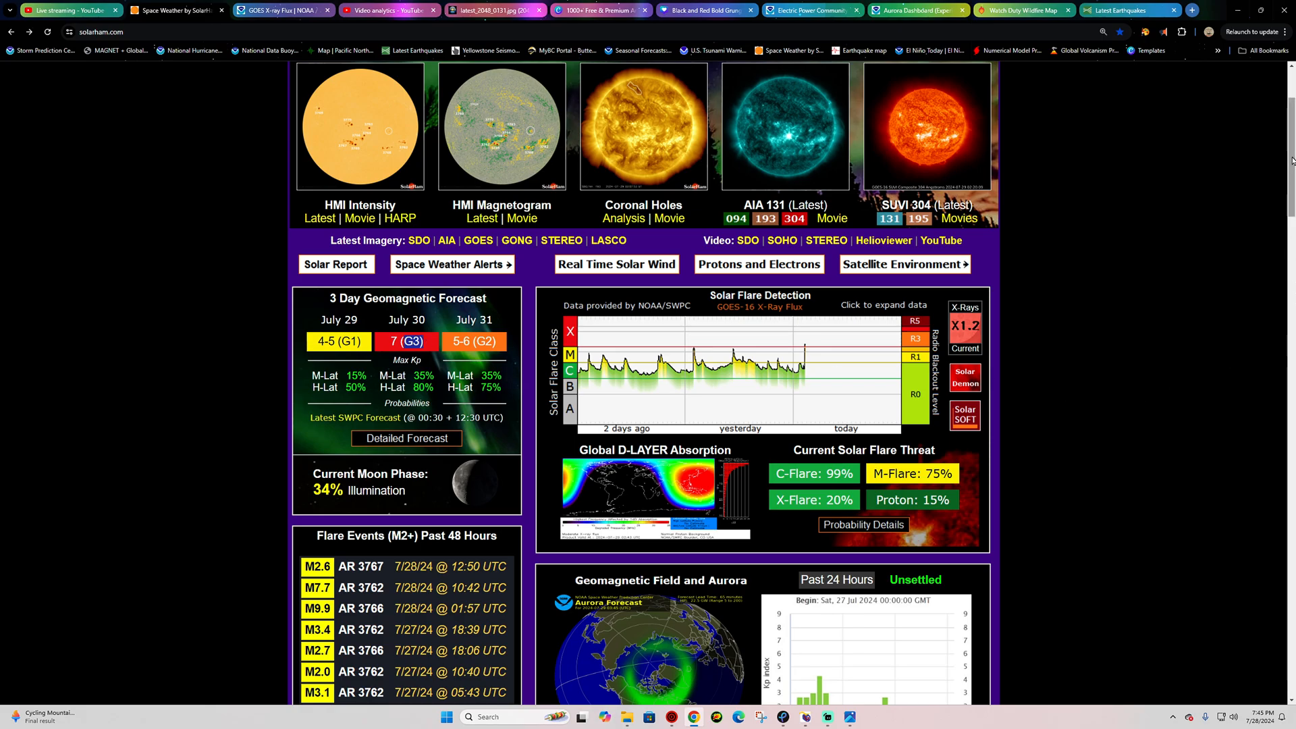
mouse_move(1164, 161)
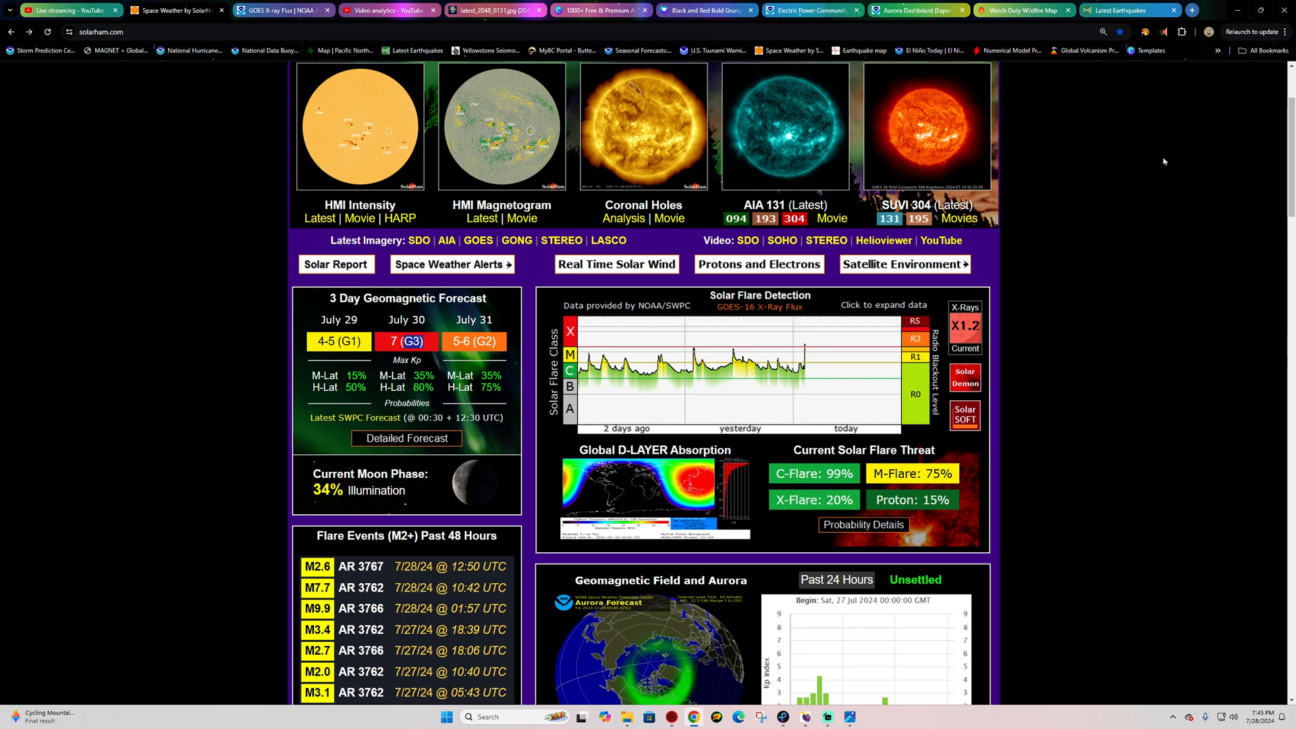
mouse_move(376, 164)
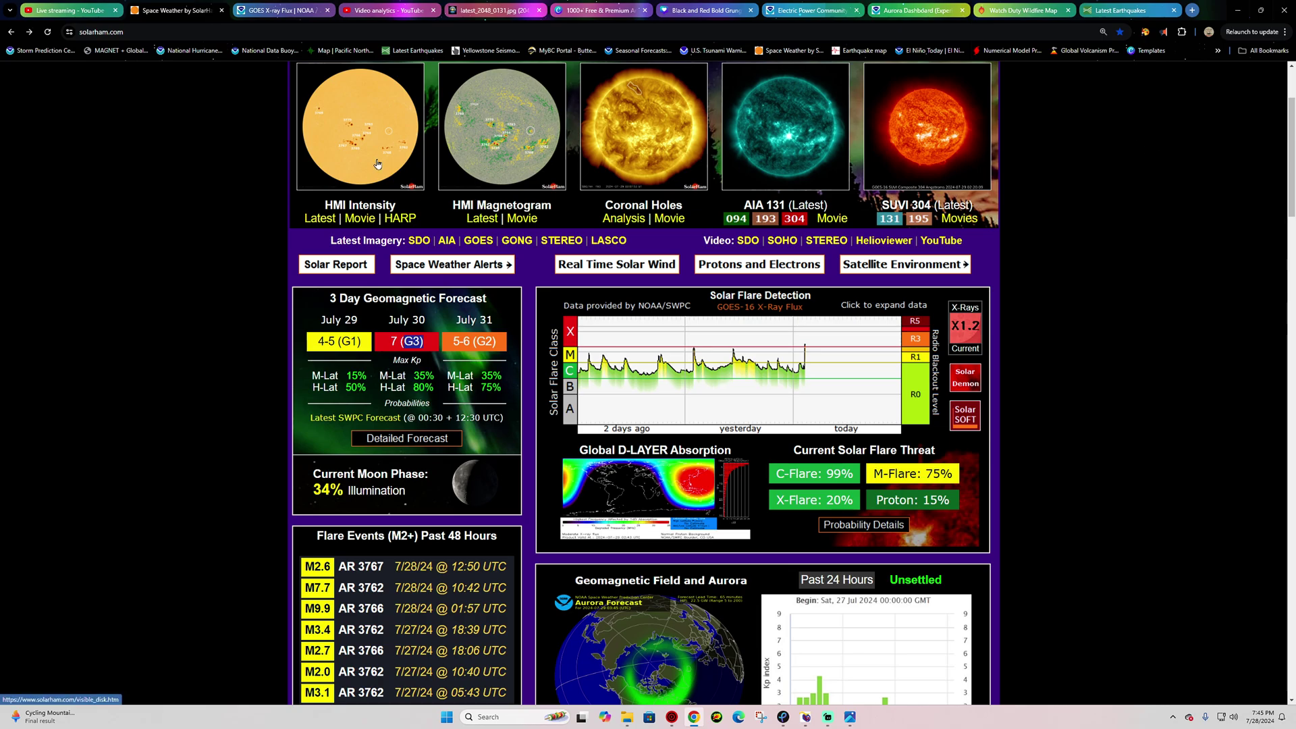
mouse_move(374, 161)
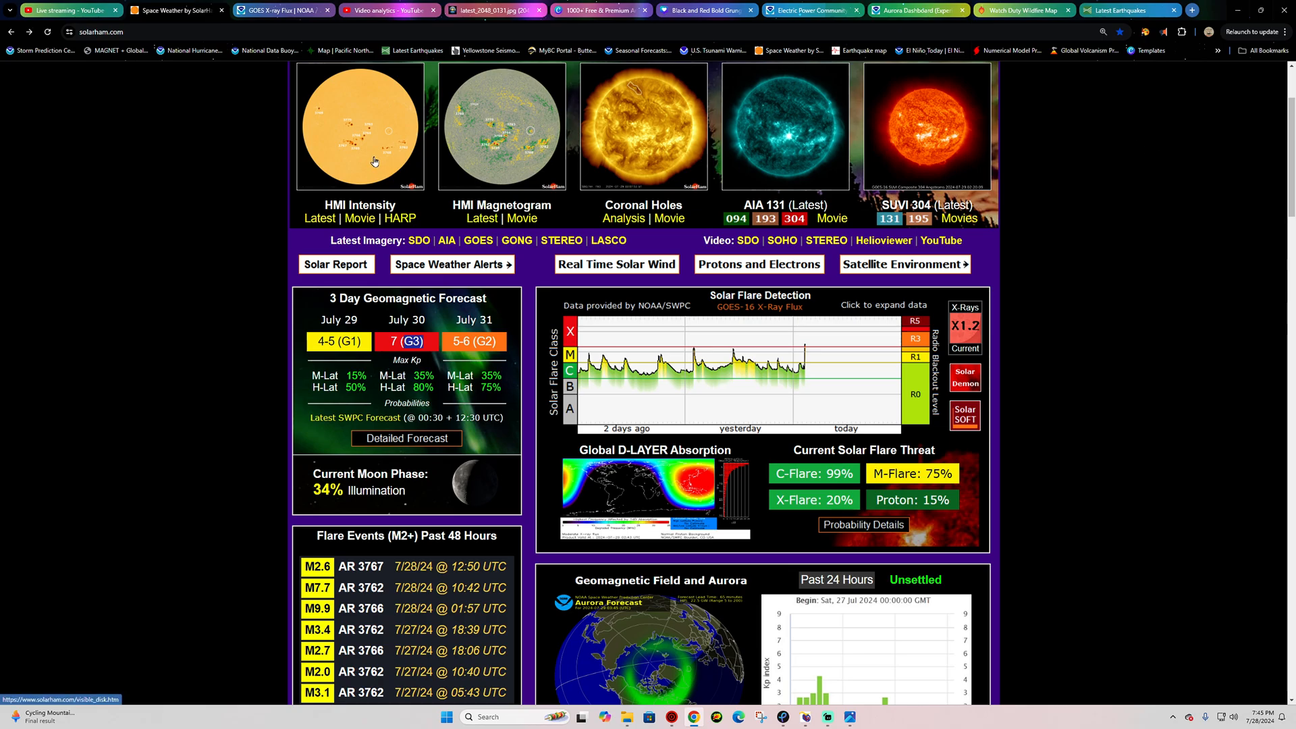
mouse_move(772, 124)
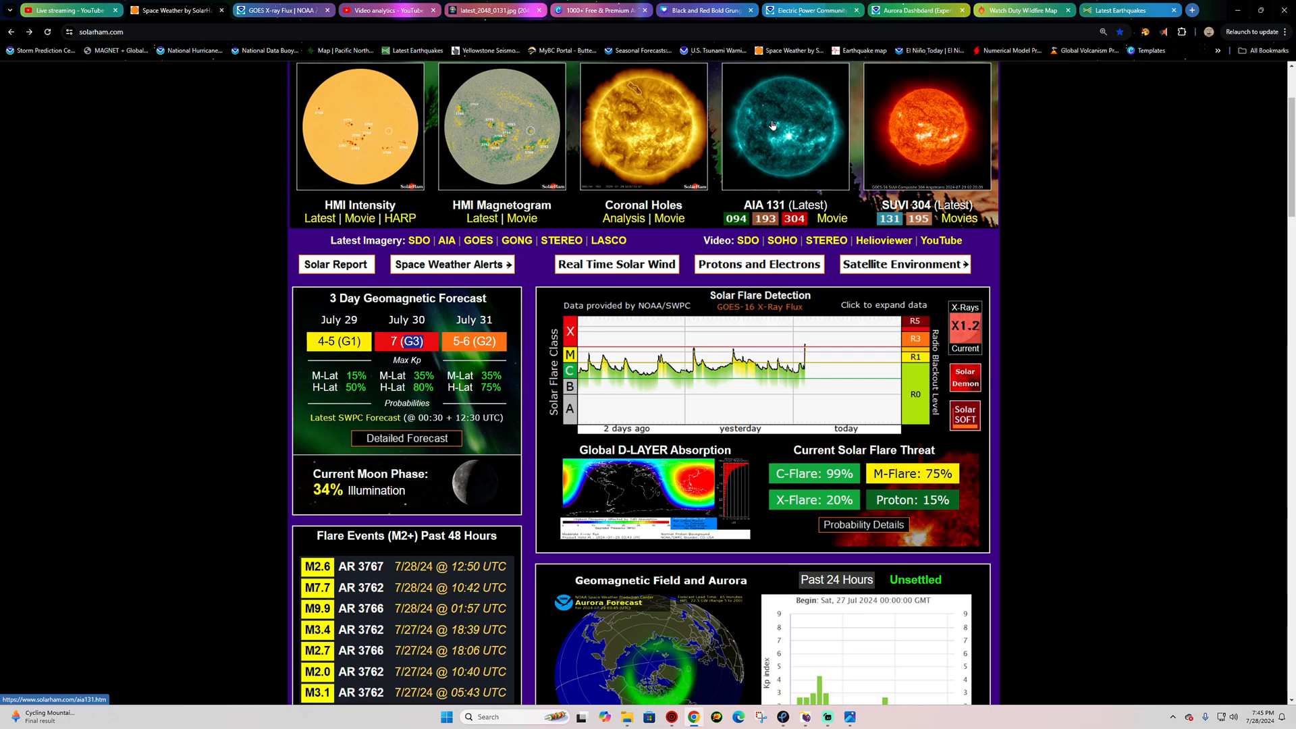
click(783, 126)
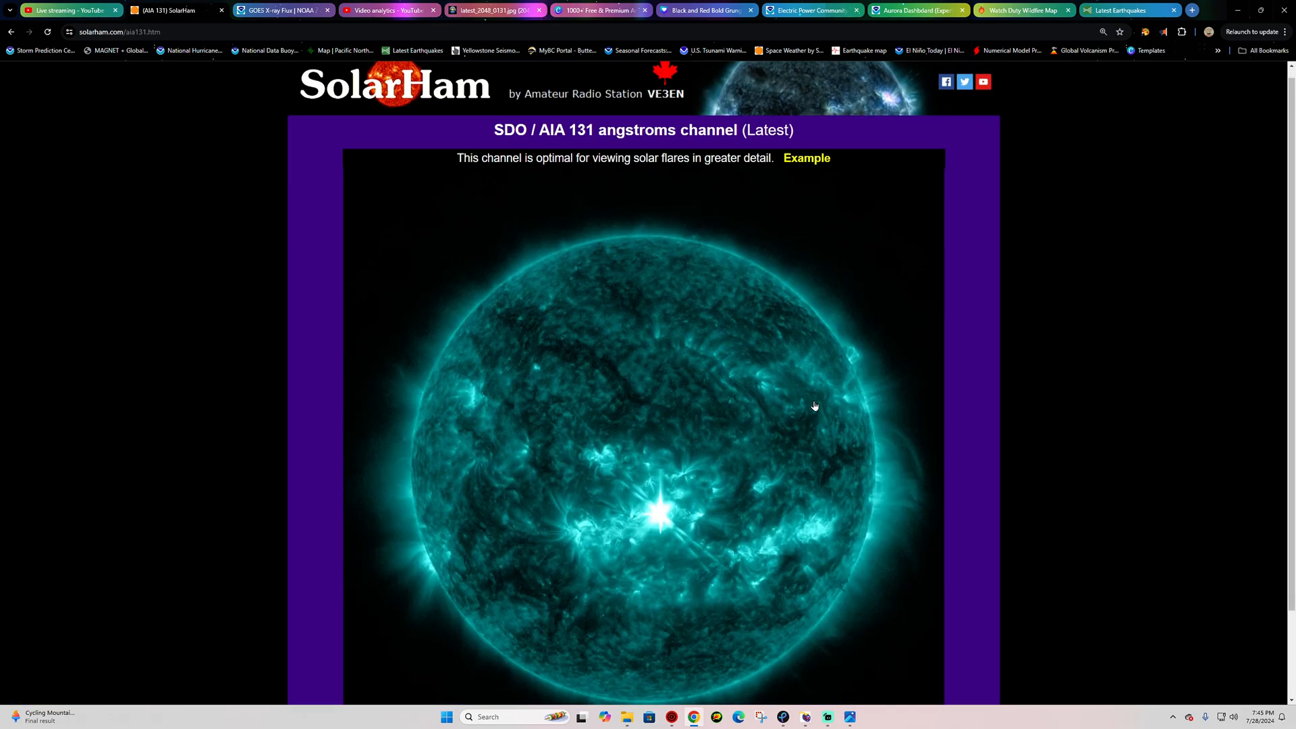
scroll(down, 3)
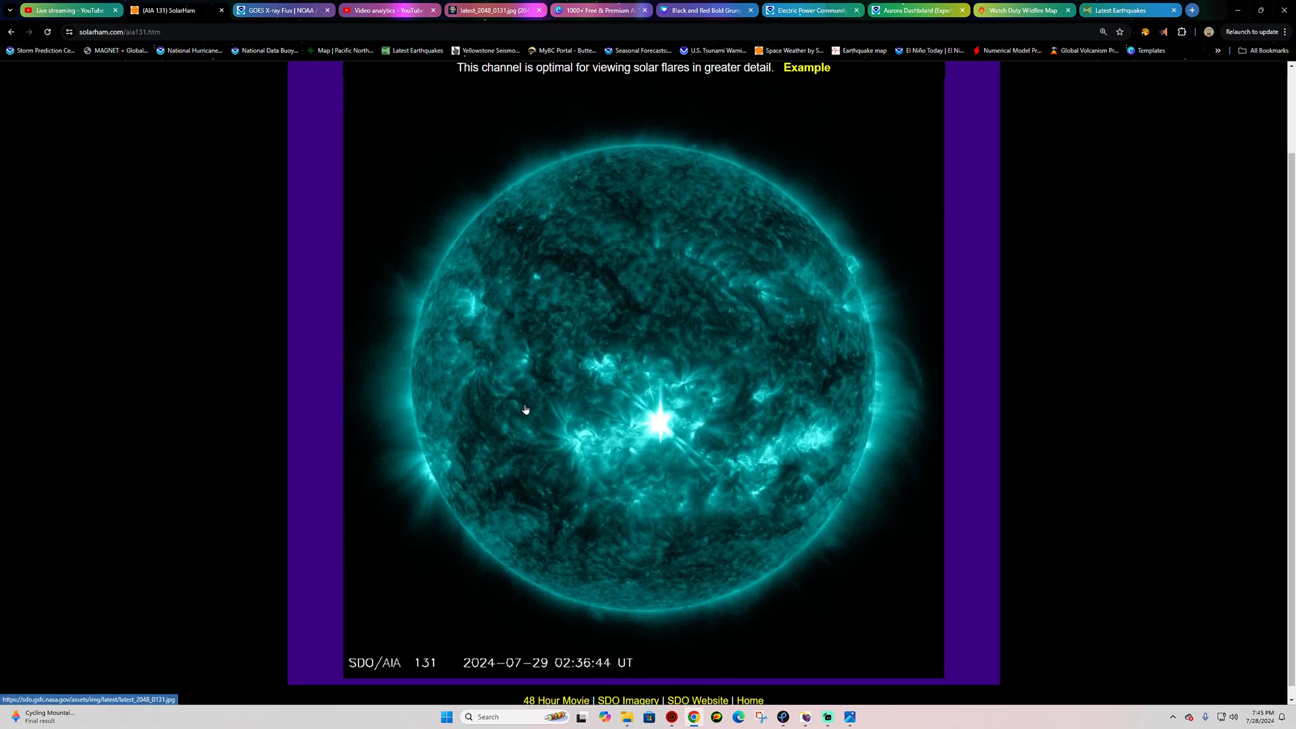